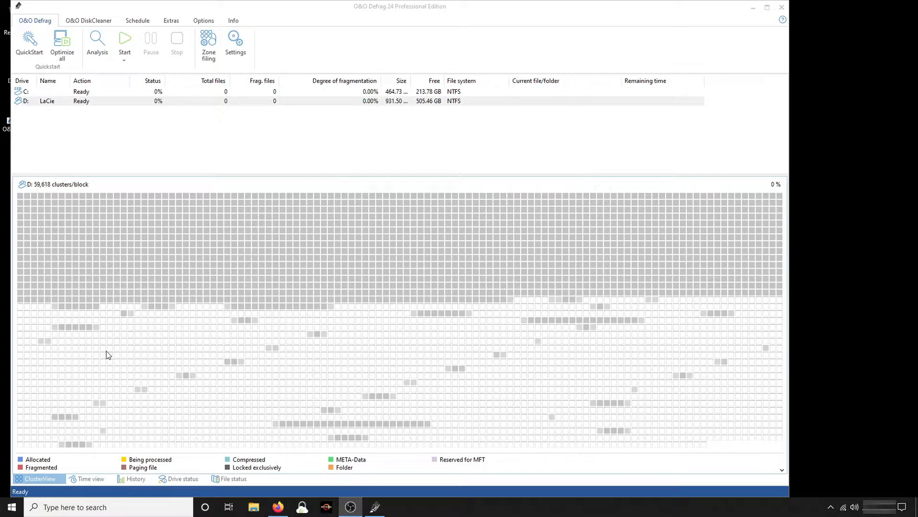
mouse_move(68, 305)
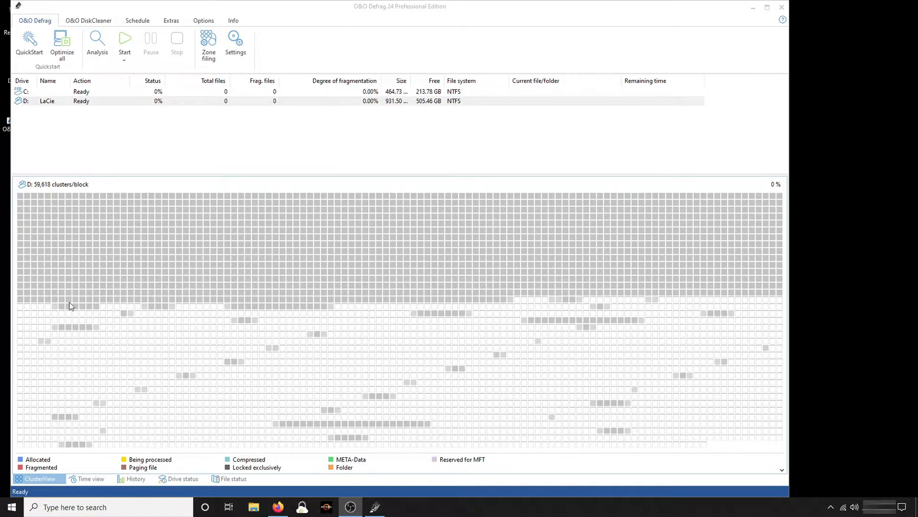
mouse_move(52, 291)
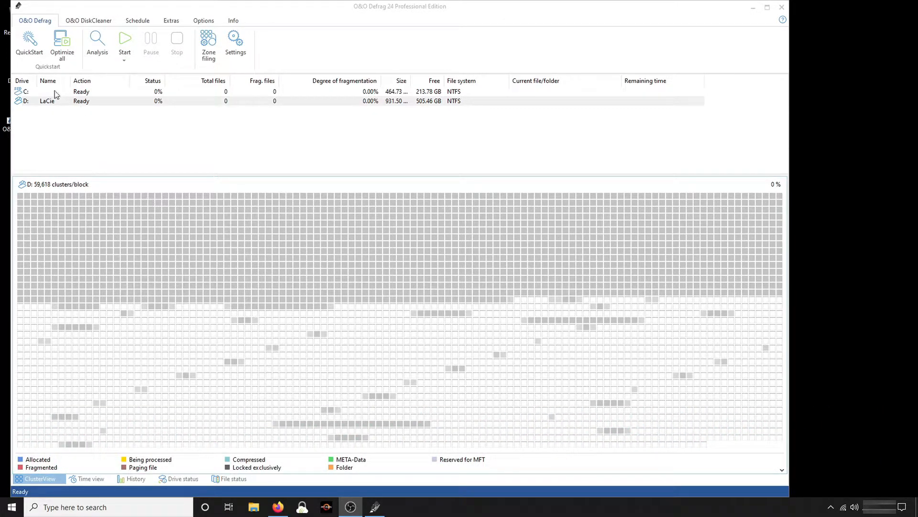
mouse_move(38, 231)
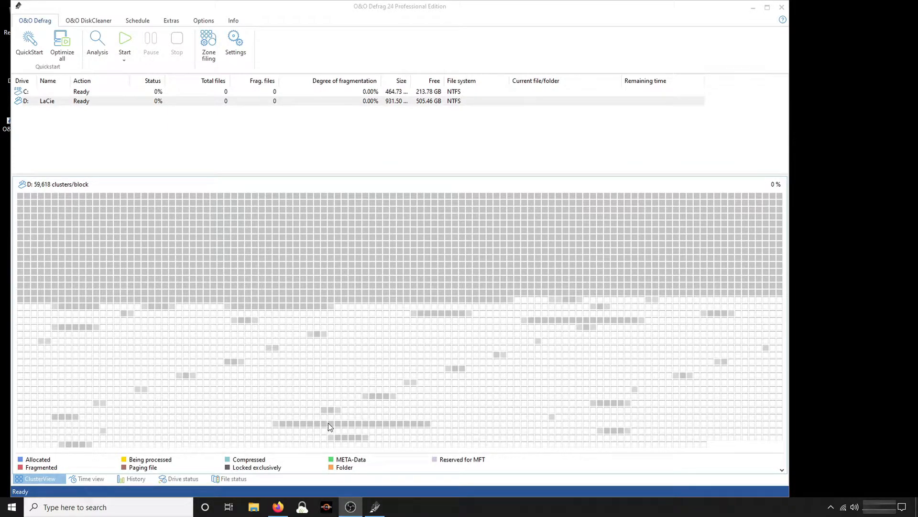
mouse_move(227, 264)
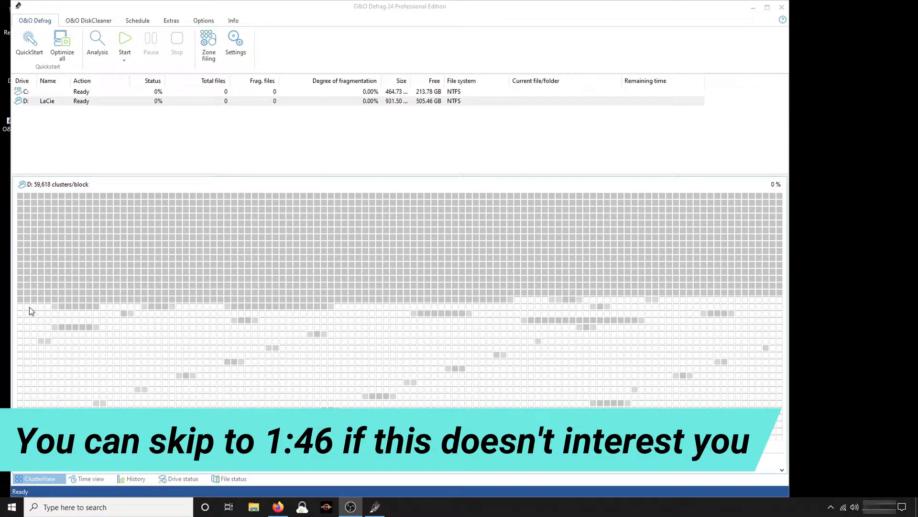
mouse_move(47, 313)
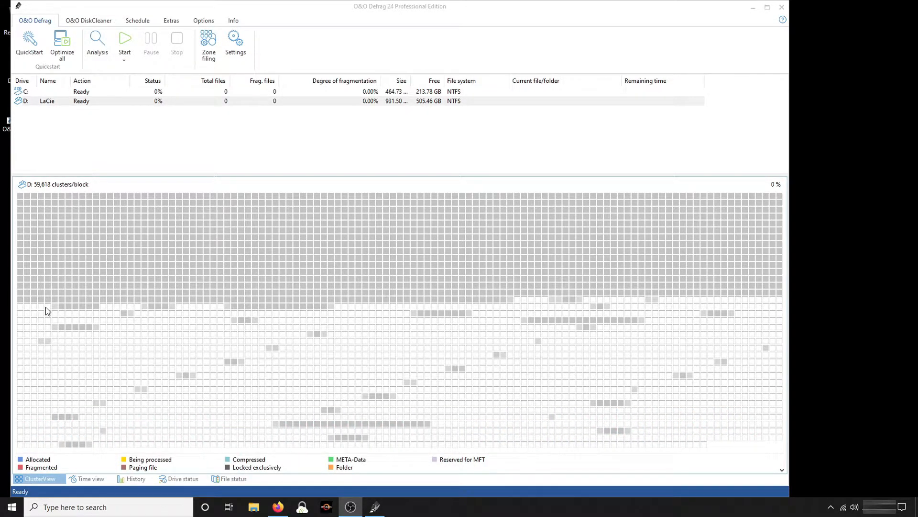
mouse_move(26, 311)
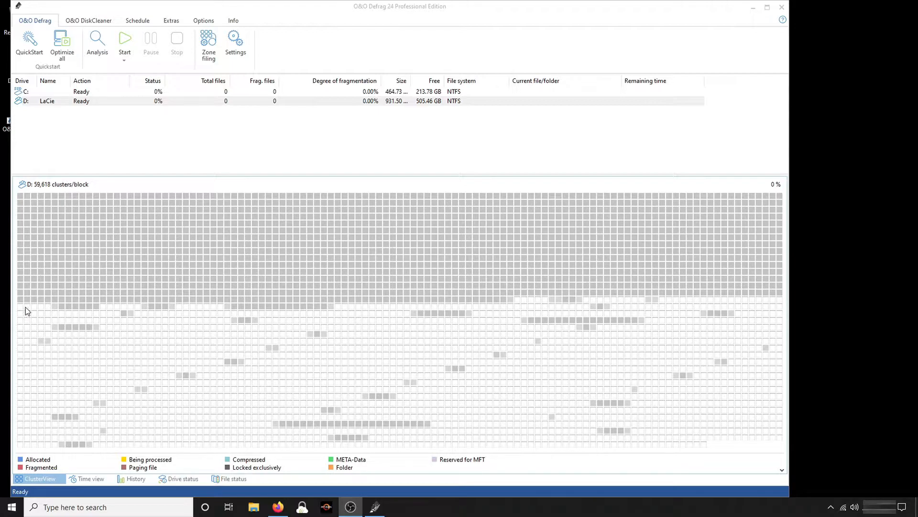
mouse_move(23, 326)
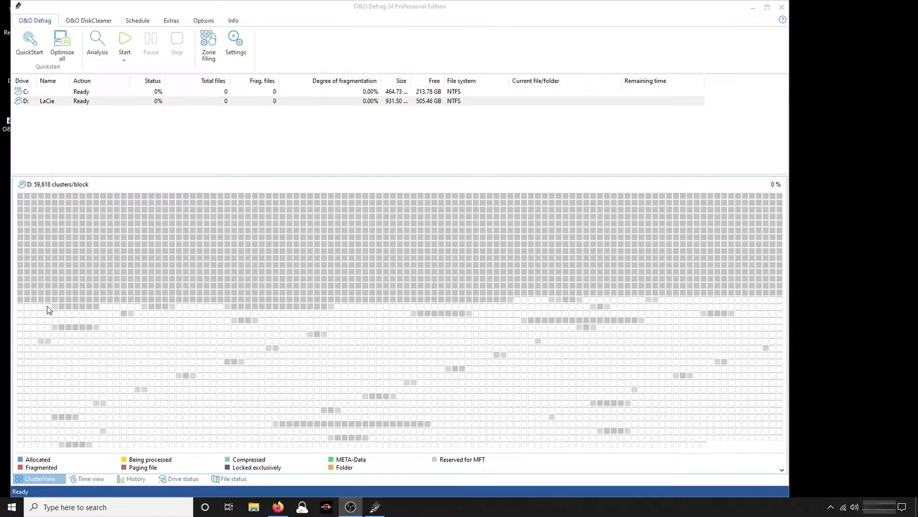
mouse_move(32, 315)
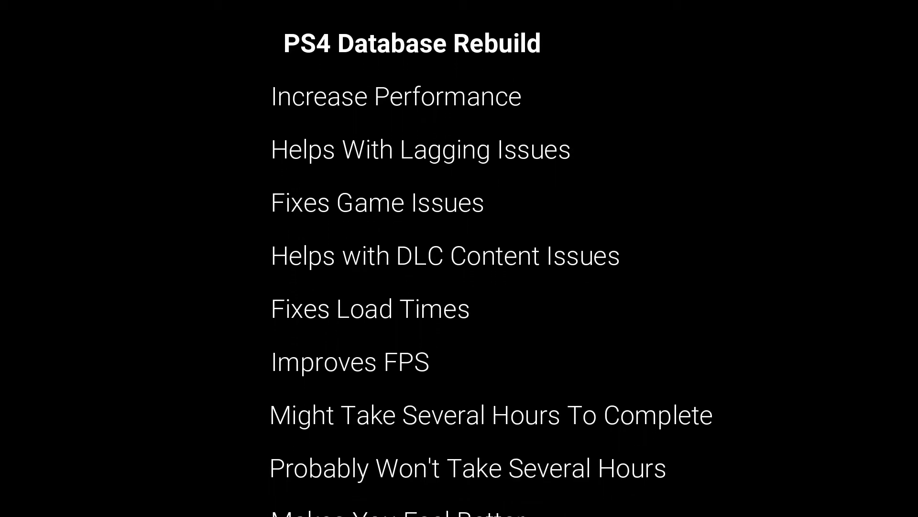
- Open Settings from the home screen and go to the Devices page
scroll(down, 3)
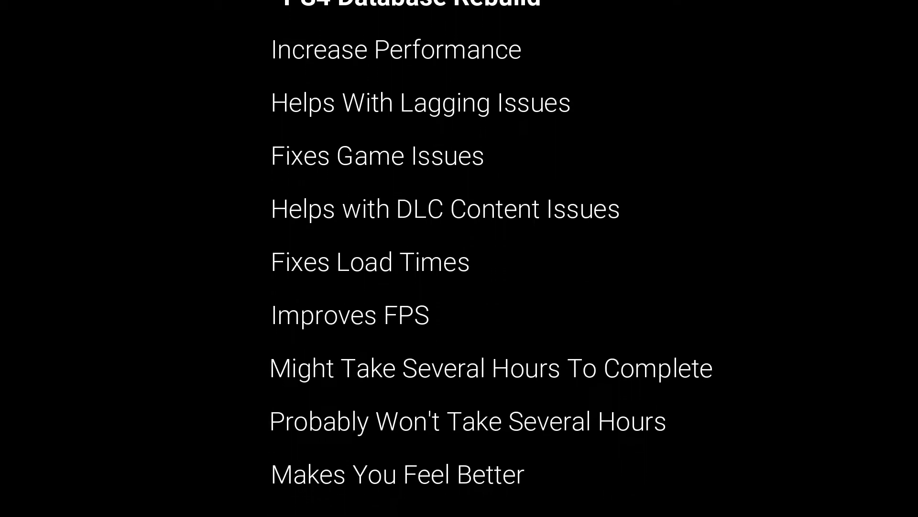
scroll(down, 3)
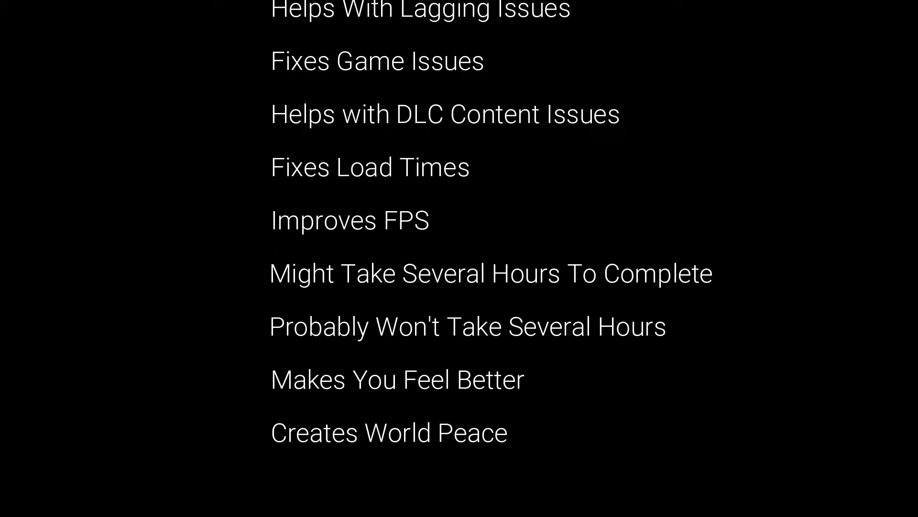
scroll(down, 3)
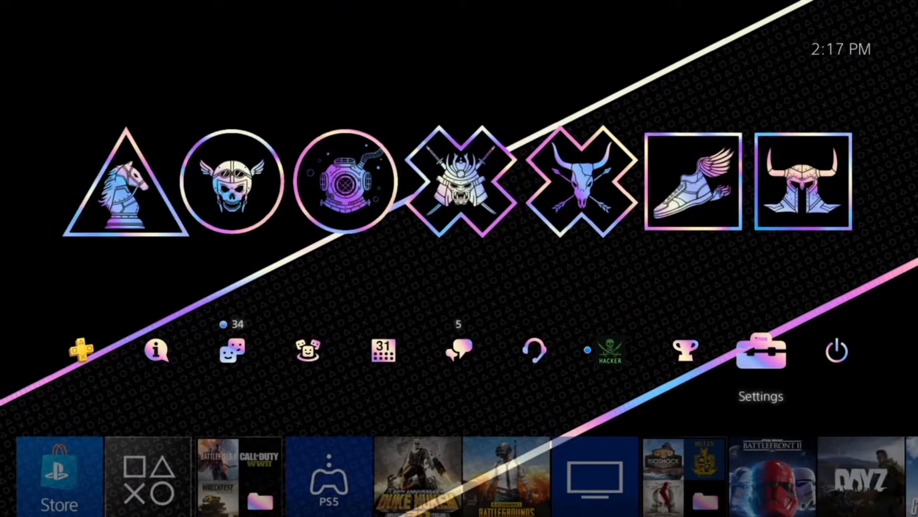
click(760, 350)
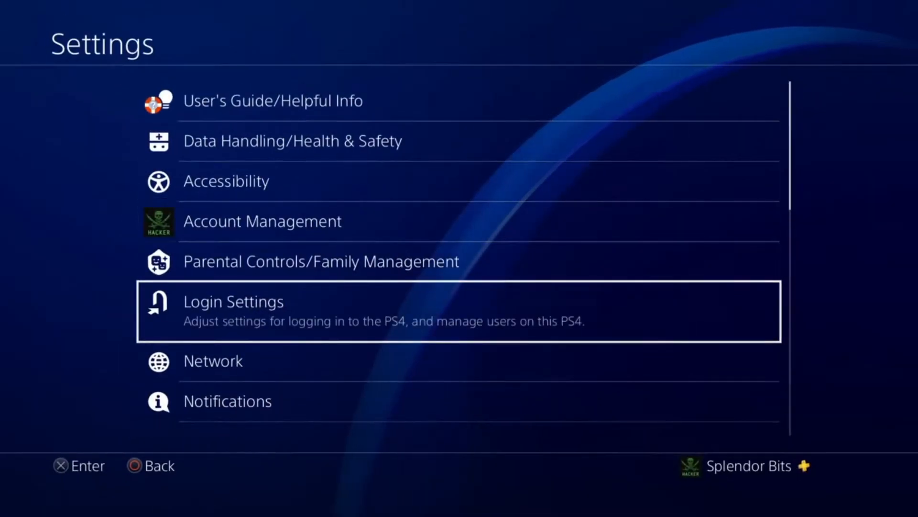
scroll(down, 3)
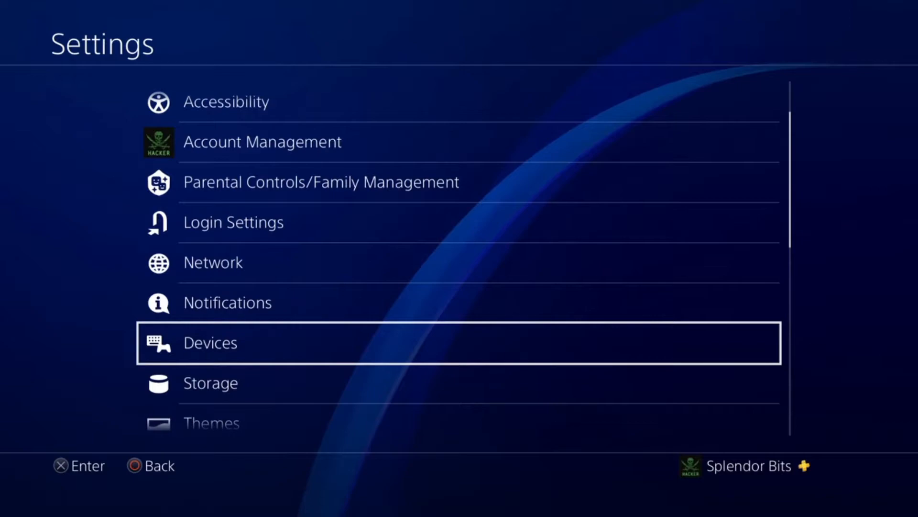
click(209, 342)
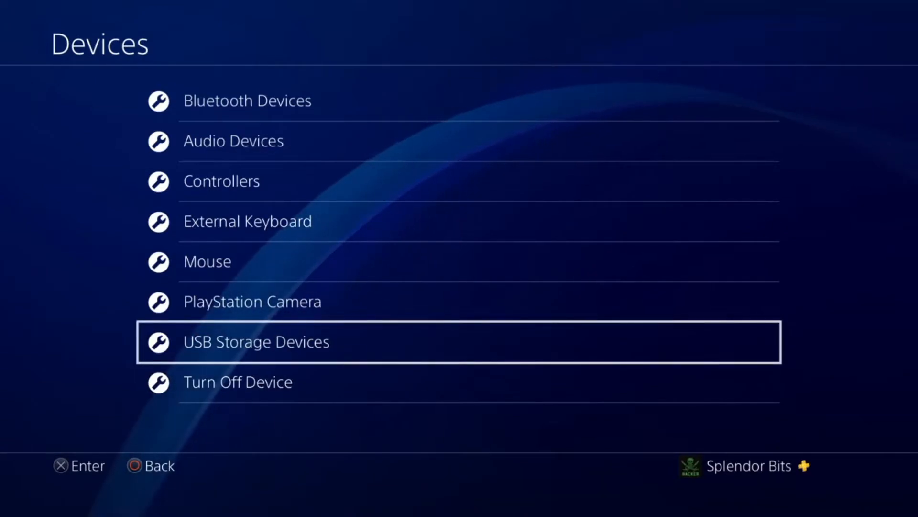
- Stop using the BUP Portable extended storage under USB Storage Devices and confirm with OK
click(256, 342)
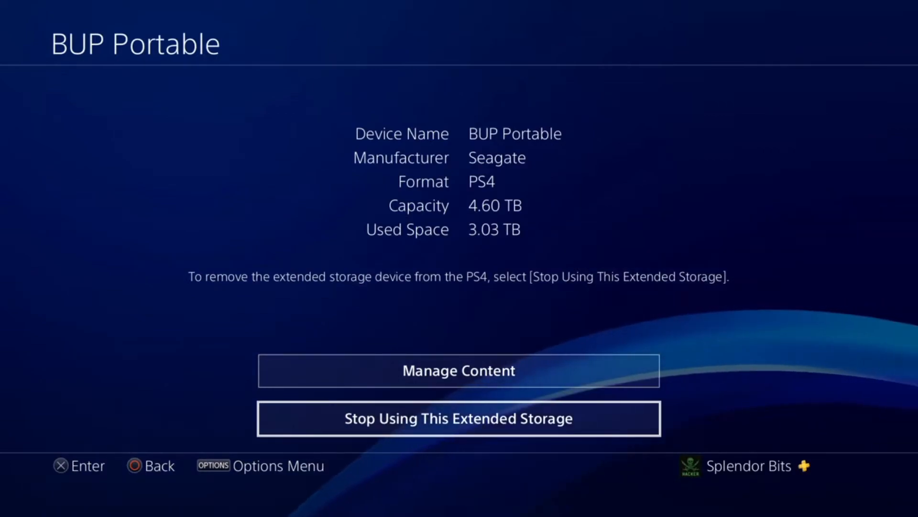
click(459, 418)
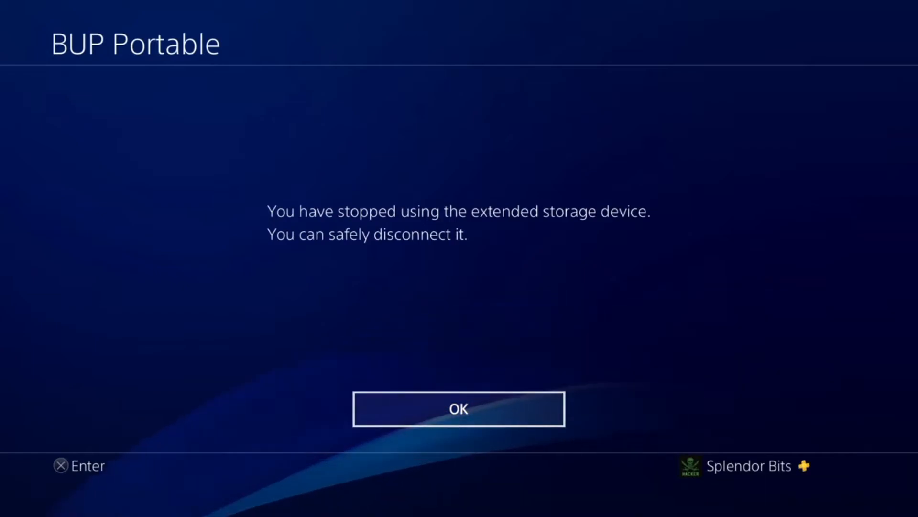
click(458, 408)
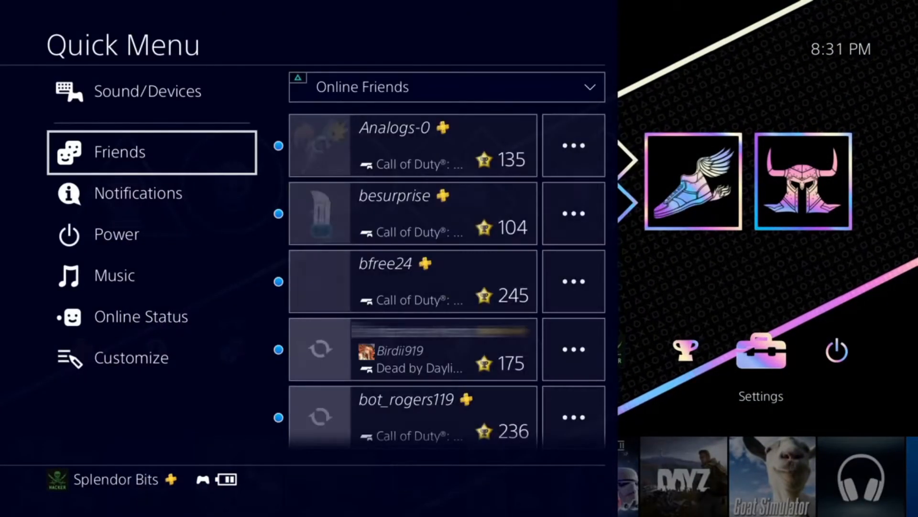
- Choose Turn Off PS4 from the Quick Menu's Power options
click(116, 233)
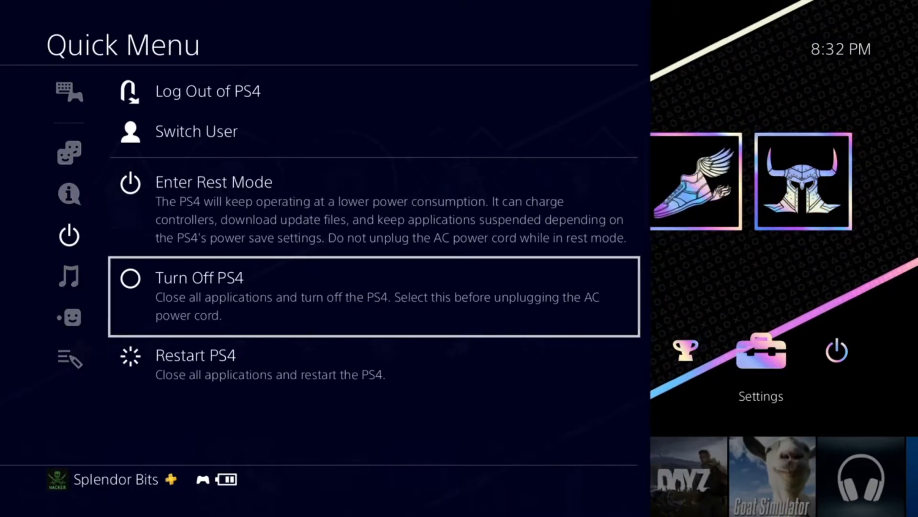
click(198, 276)
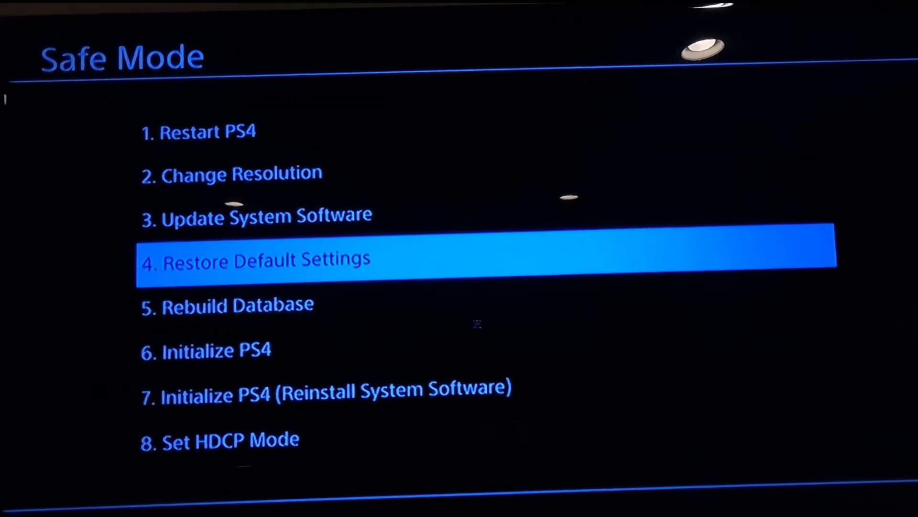
- Highlight 5. Rebuild Database in the Safe Mode menu
key(Down)
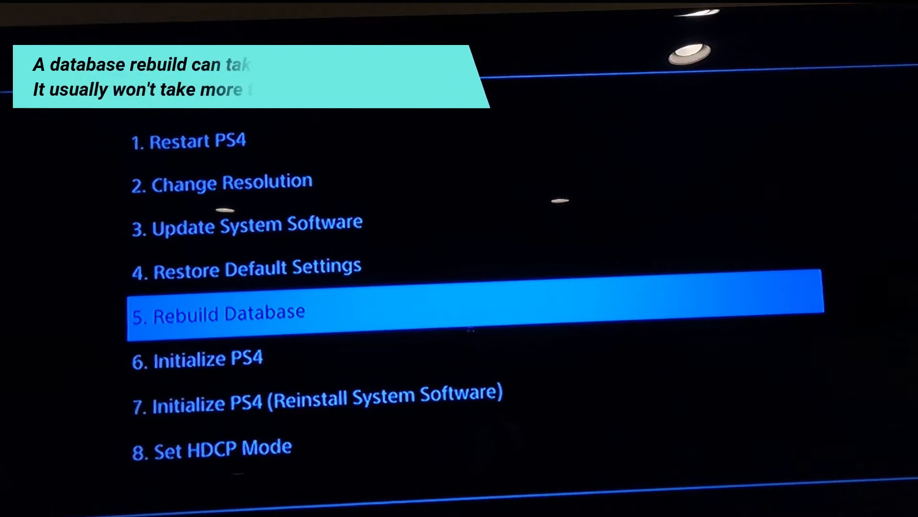